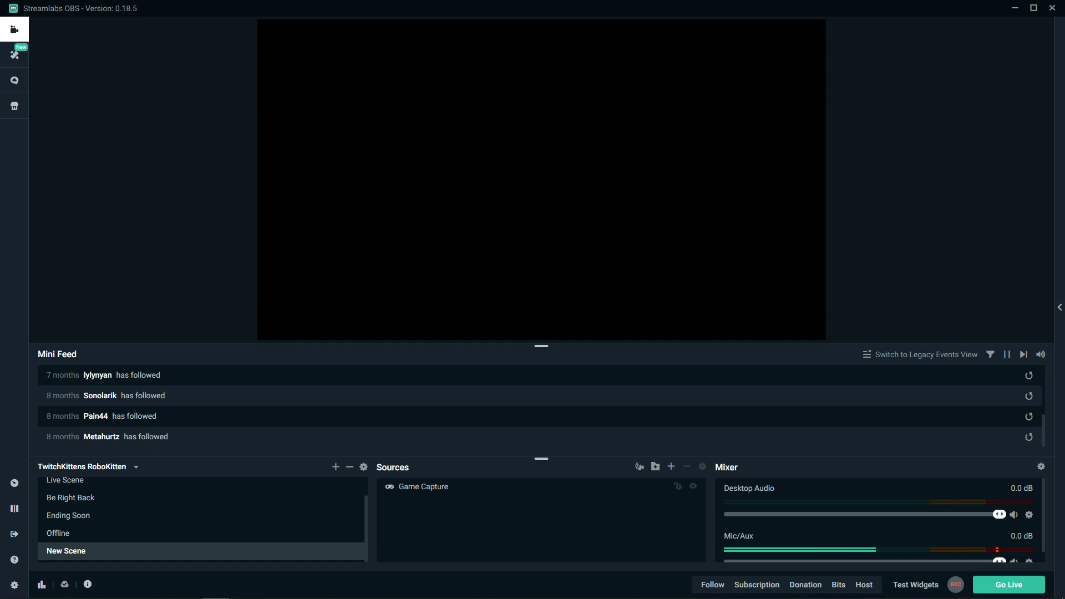
mouse_move(455, 487)
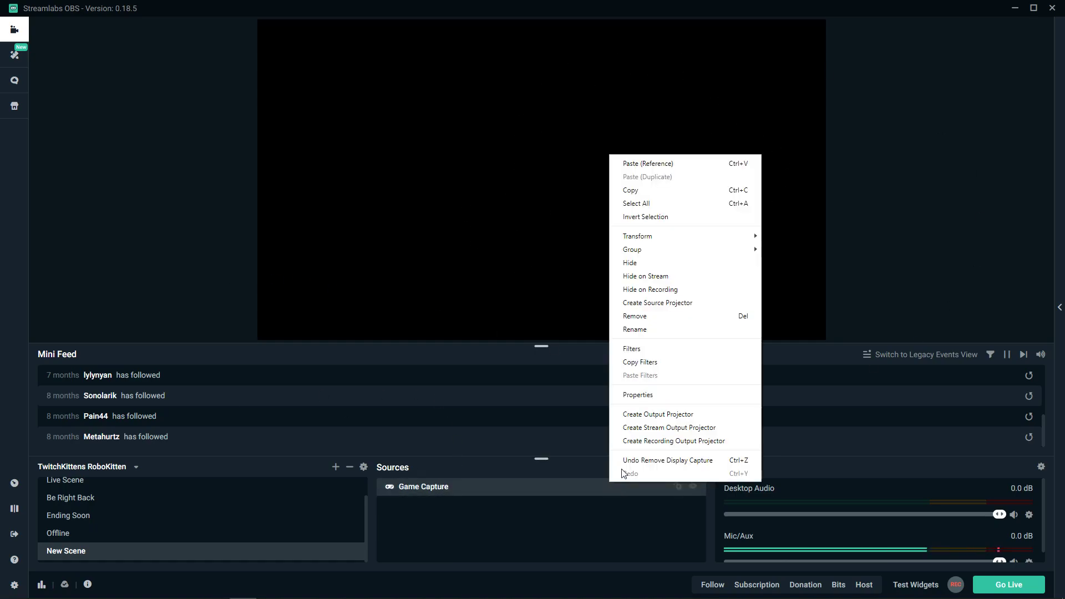
Switch Game Capture's mode to 'Capture specific window', review the Window list, and confirm.
left_click(637, 394)
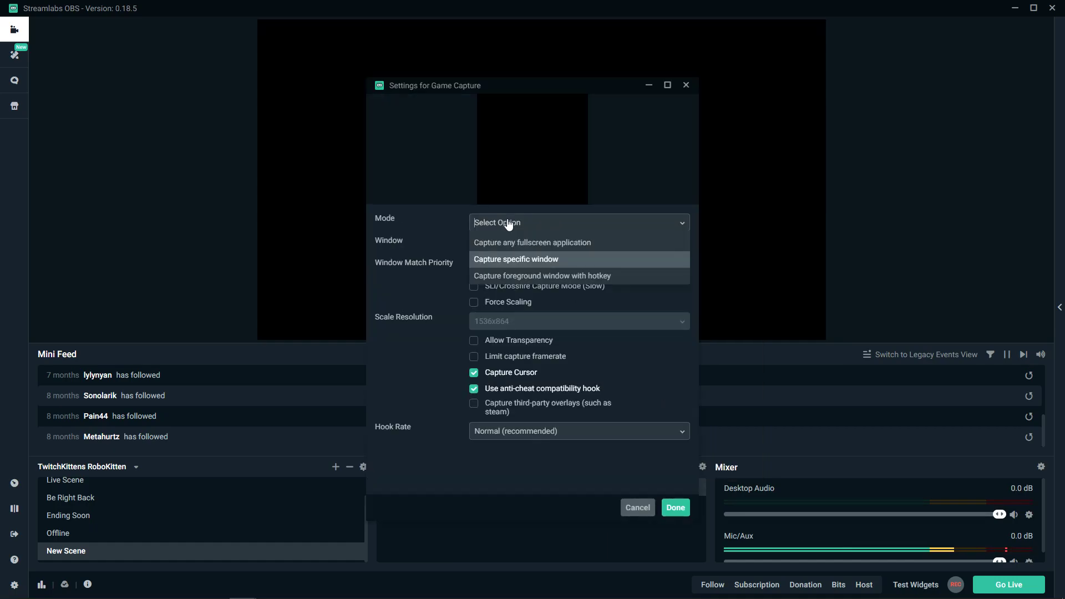
left_click(515, 259)
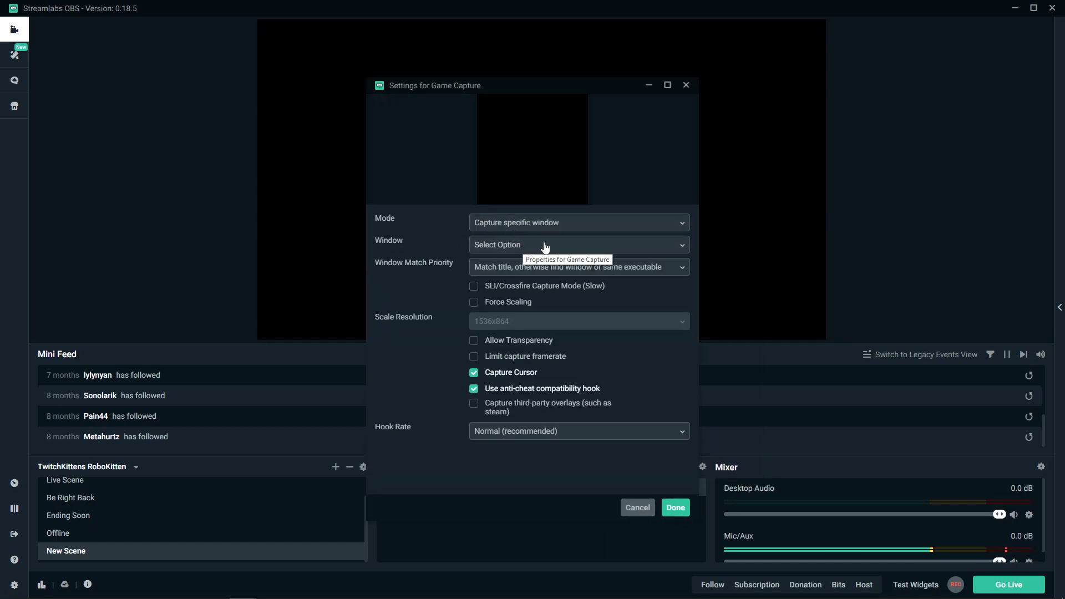
left_click(578, 245)
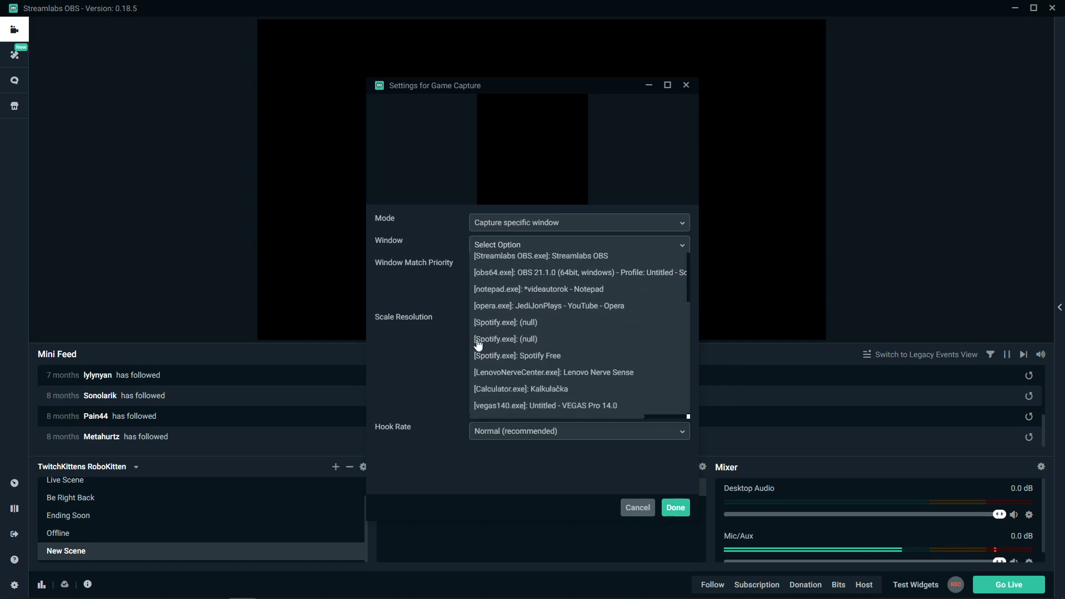
mouse_move(674, 507)
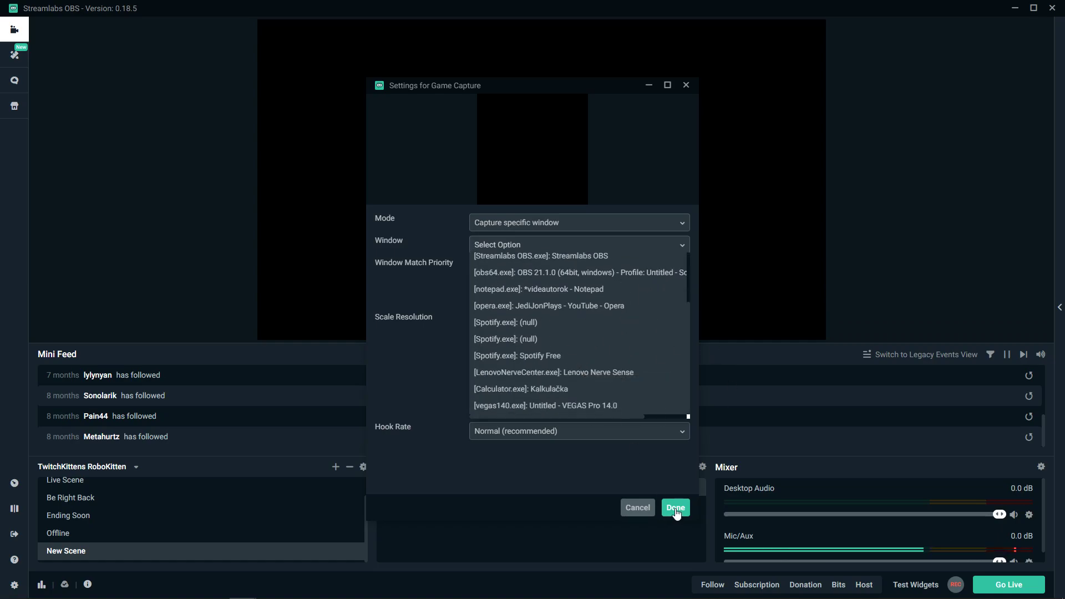
left_click(675, 508)
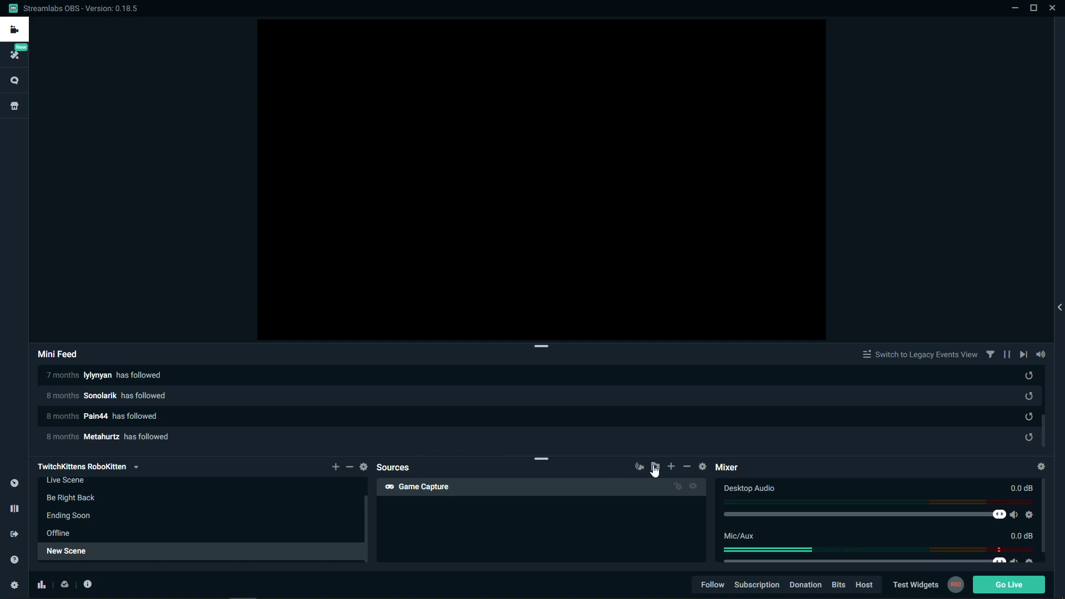
mouse_move(672, 467)
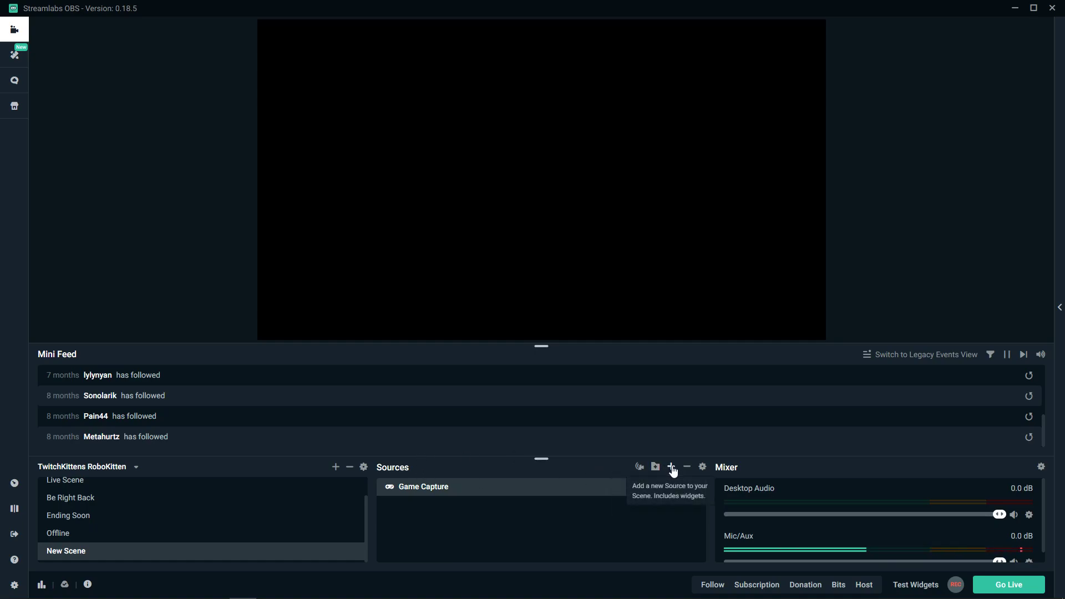
Add a Display Capture source from the Standard catalogue so its settings appear.
left_click(670, 467)
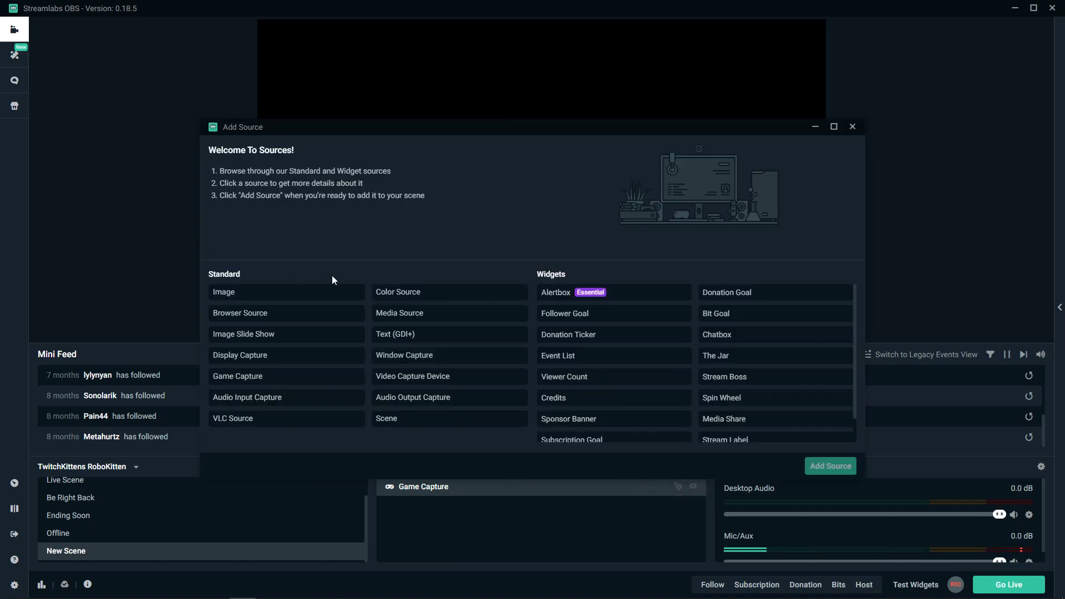
mouse_move(294, 340)
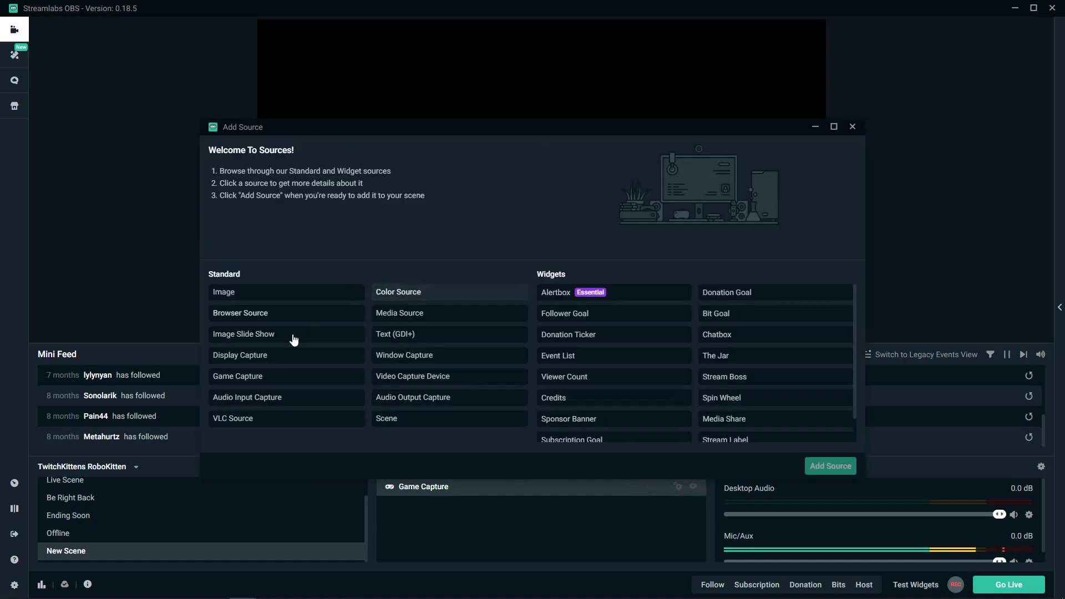
left_click(240, 354)
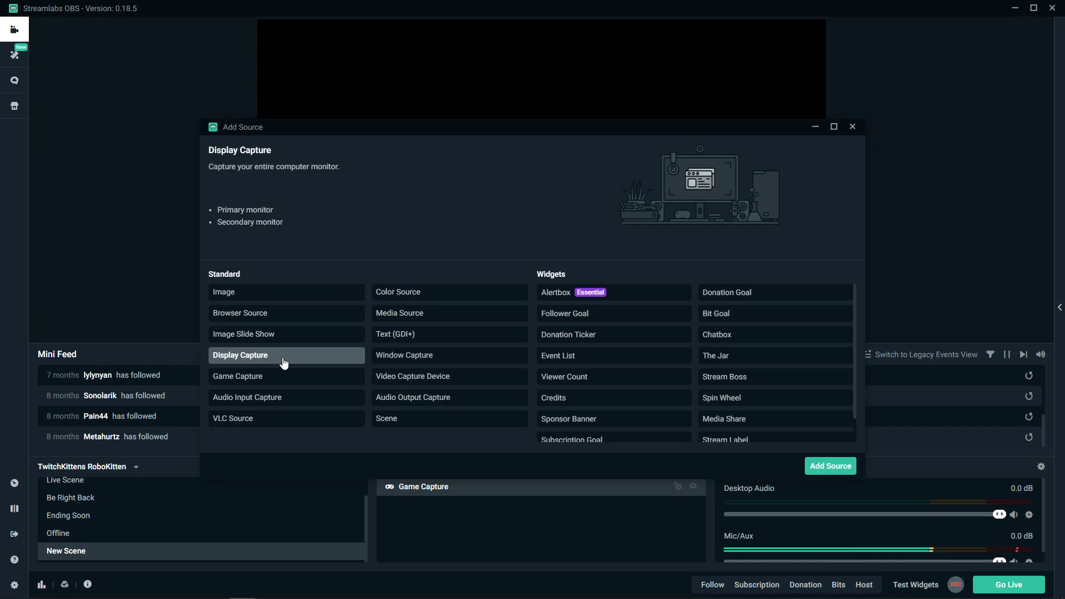
left_click(405, 354)
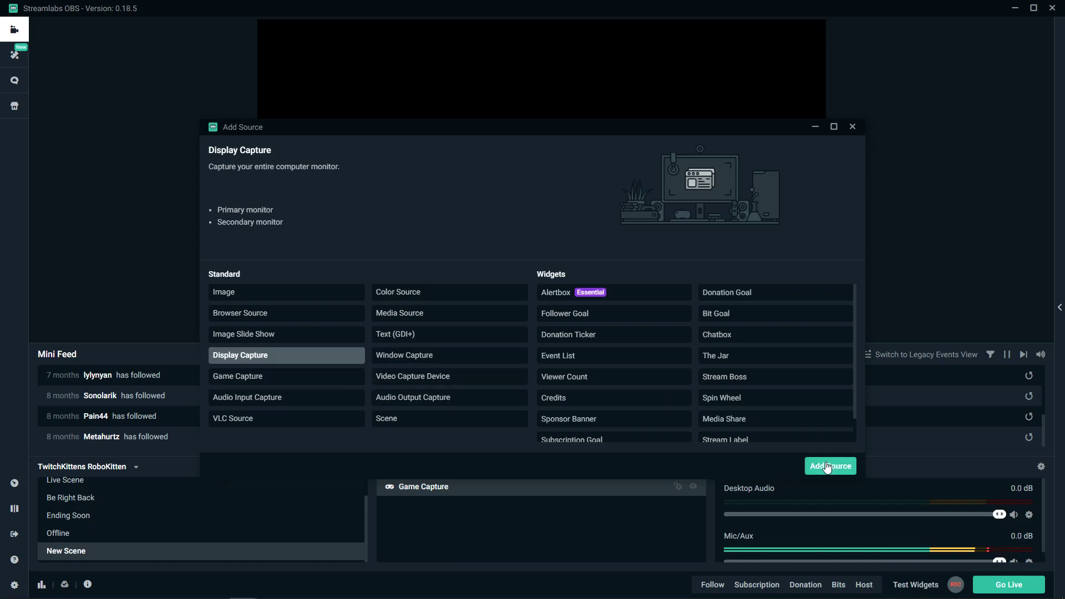
left_click(829, 466)
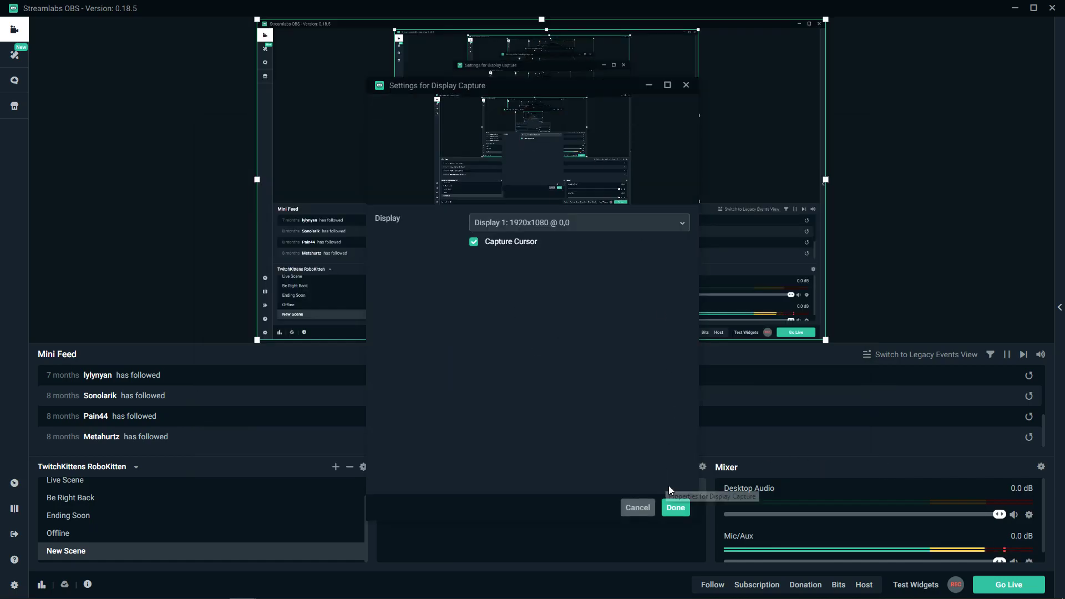
Accept the Display Capture settings, then reopen the Display Capture source from the list.
left_click(675, 508)
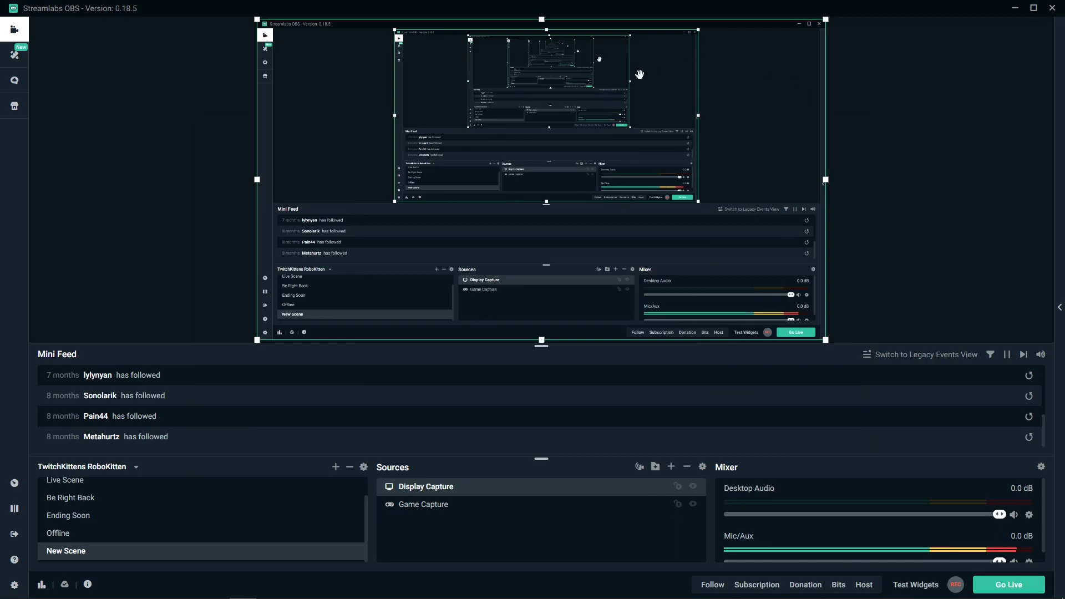
mouse_move(555, 117)
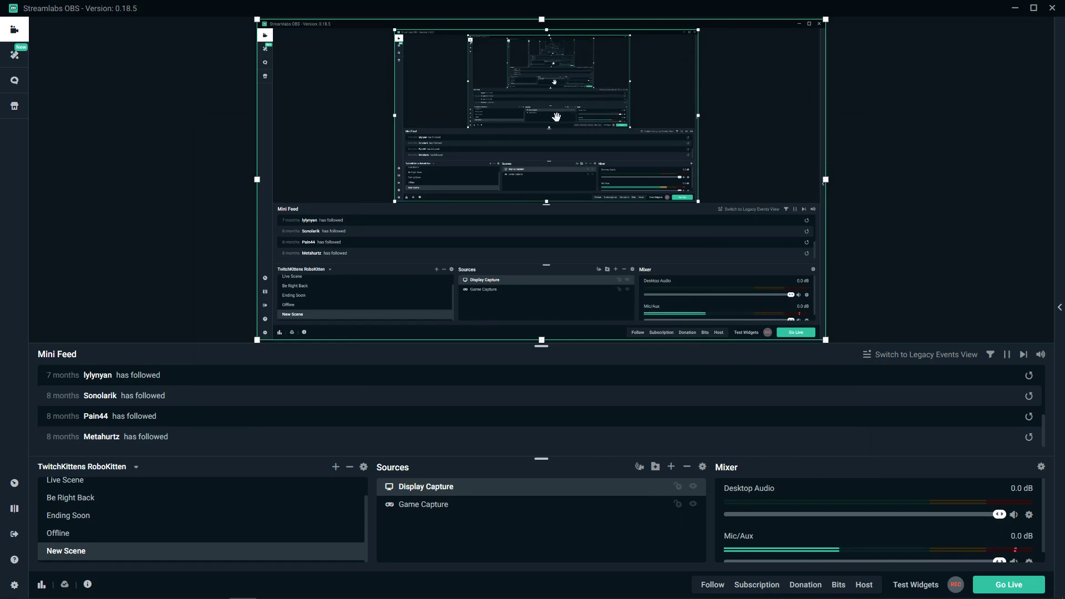
mouse_move(726, 27)
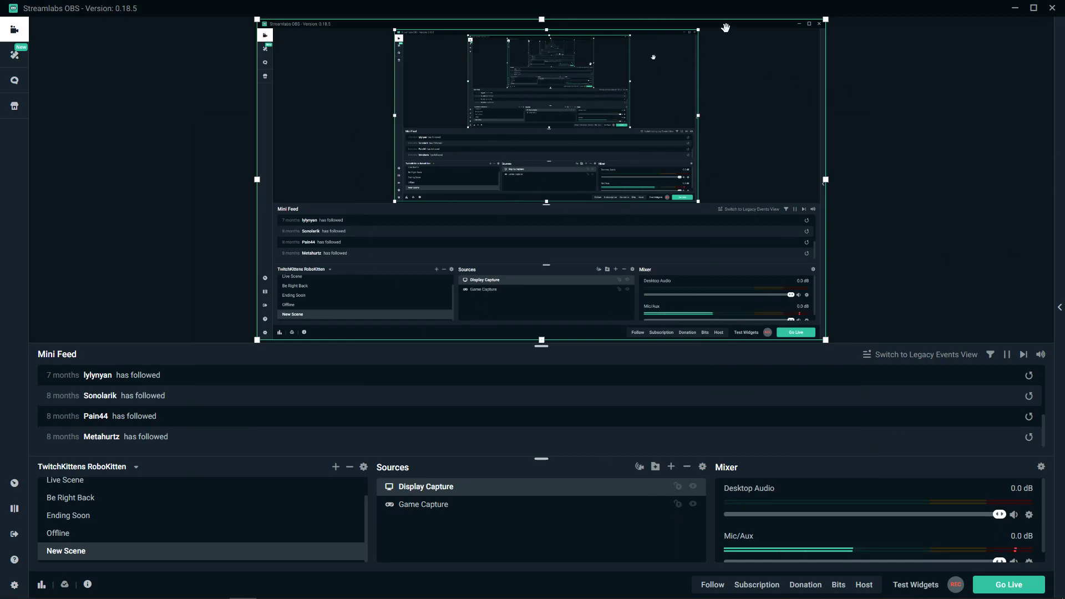
mouse_move(477, 149)
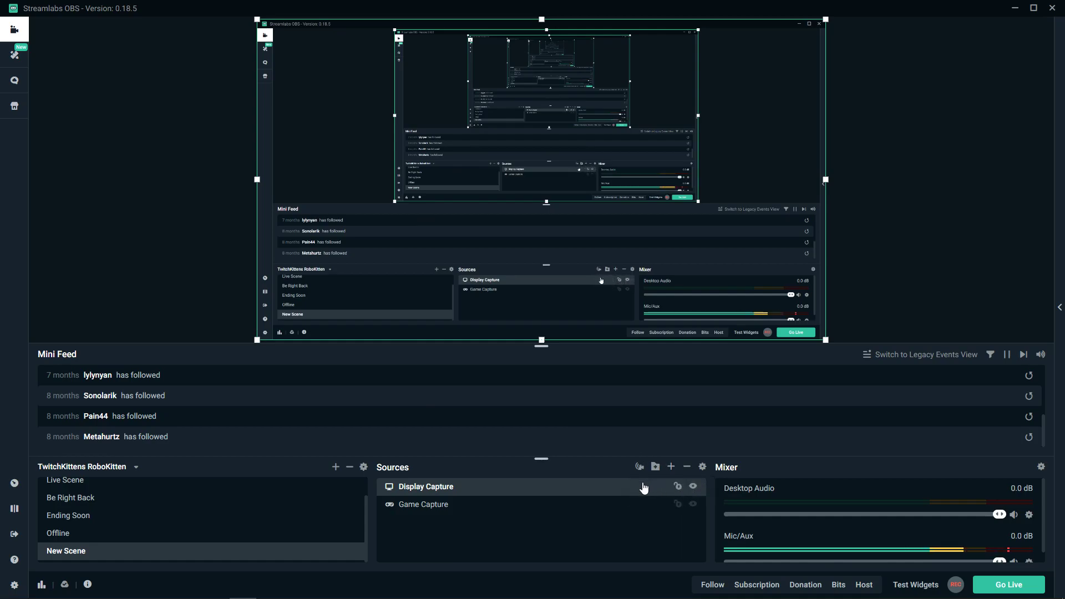
double_click(425, 486)
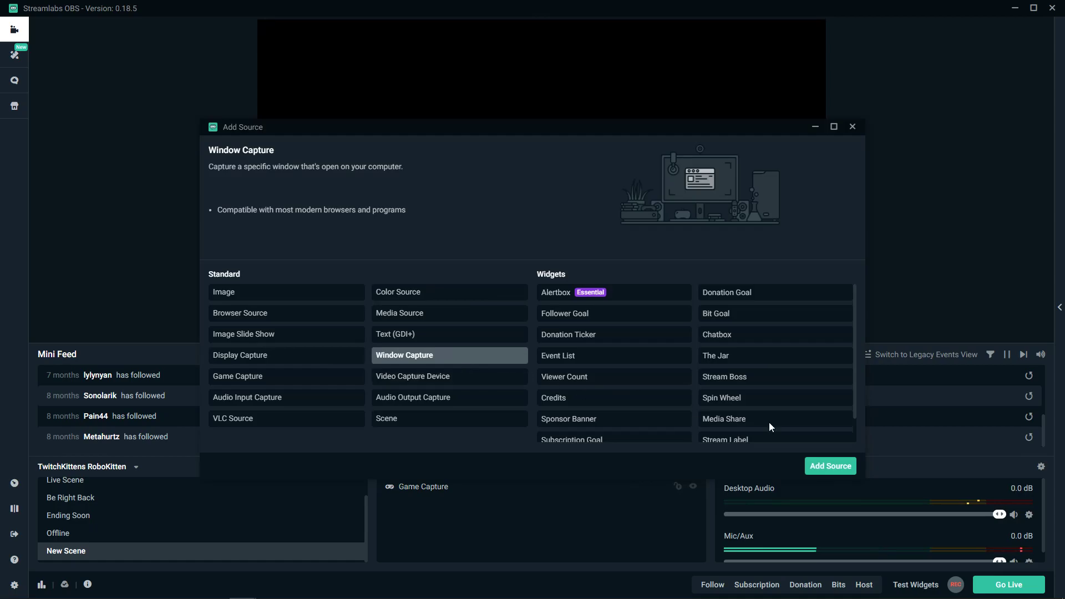
Add a source named 'Window Capture' and bring up its list of capturable windows.
left_click(830, 466)
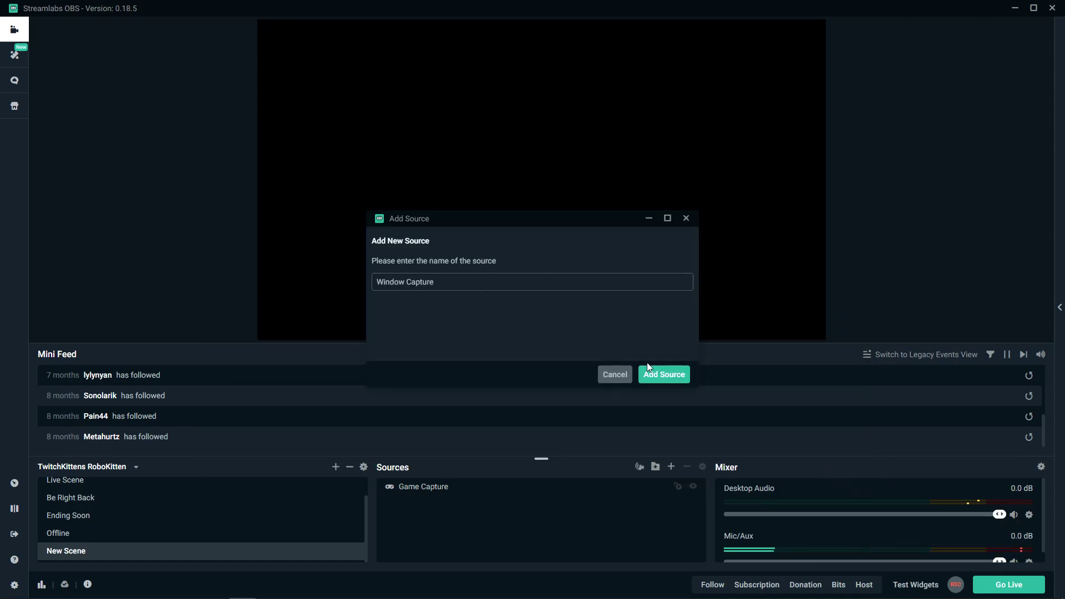
left_click(663, 375)
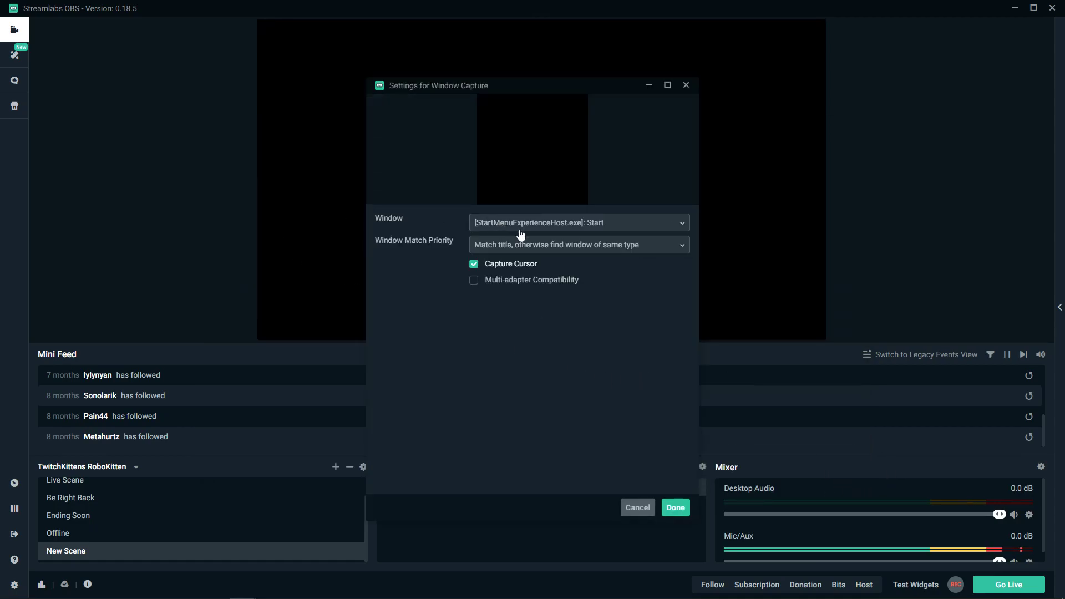
left_click(578, 222)
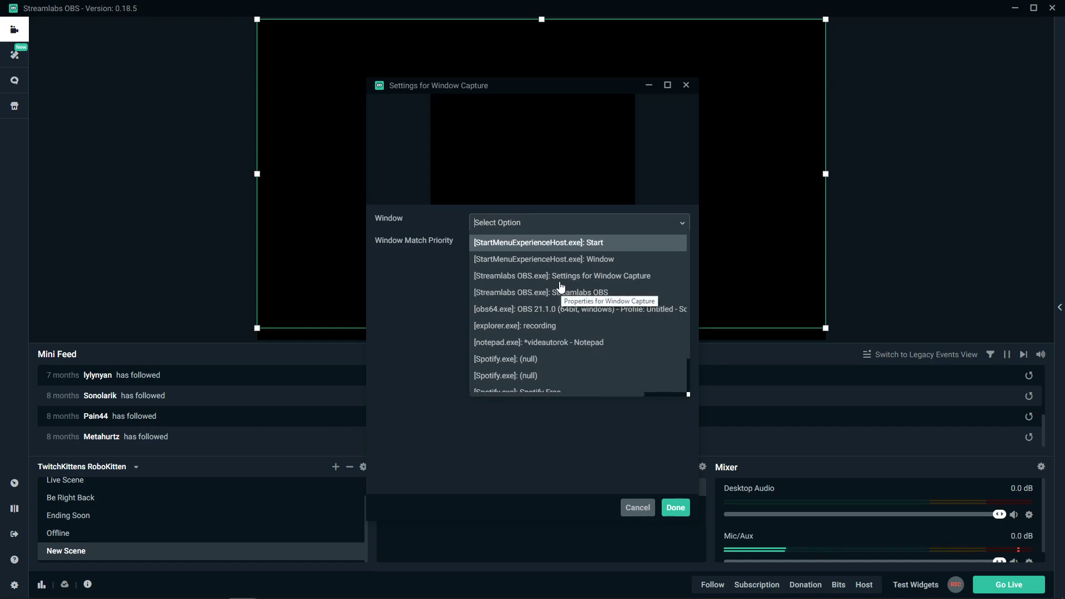
mouse_move(543, 284)
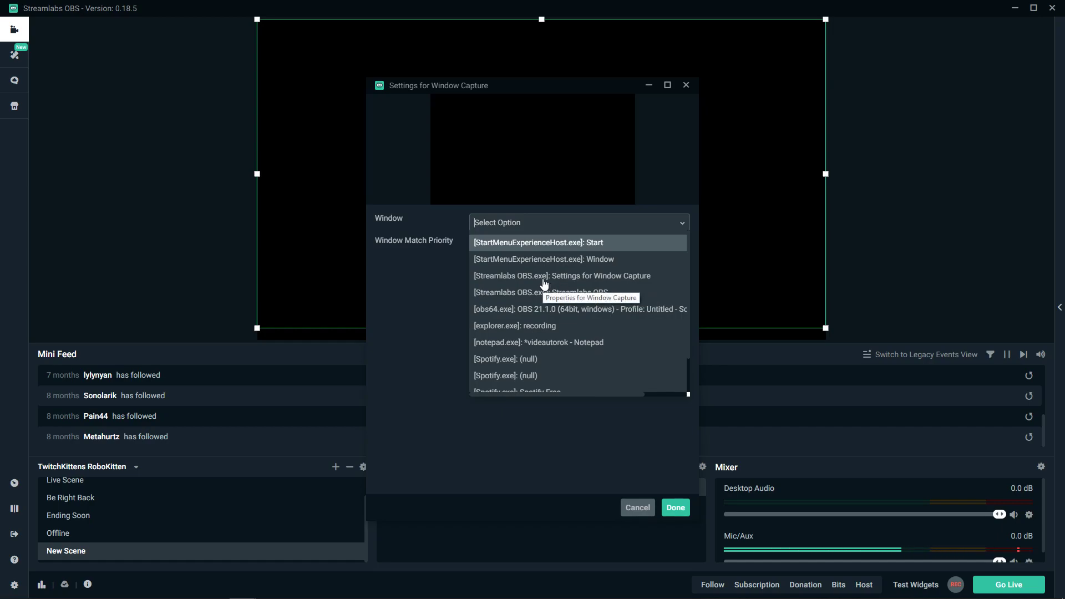
mouse_move(542, 285)
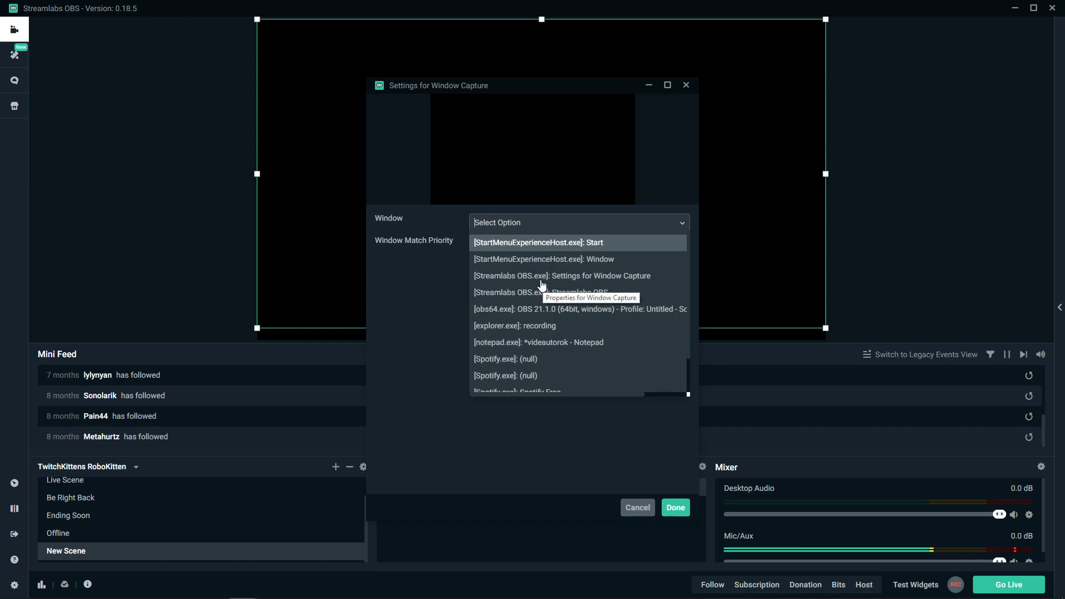
mouse_move(578, 234)
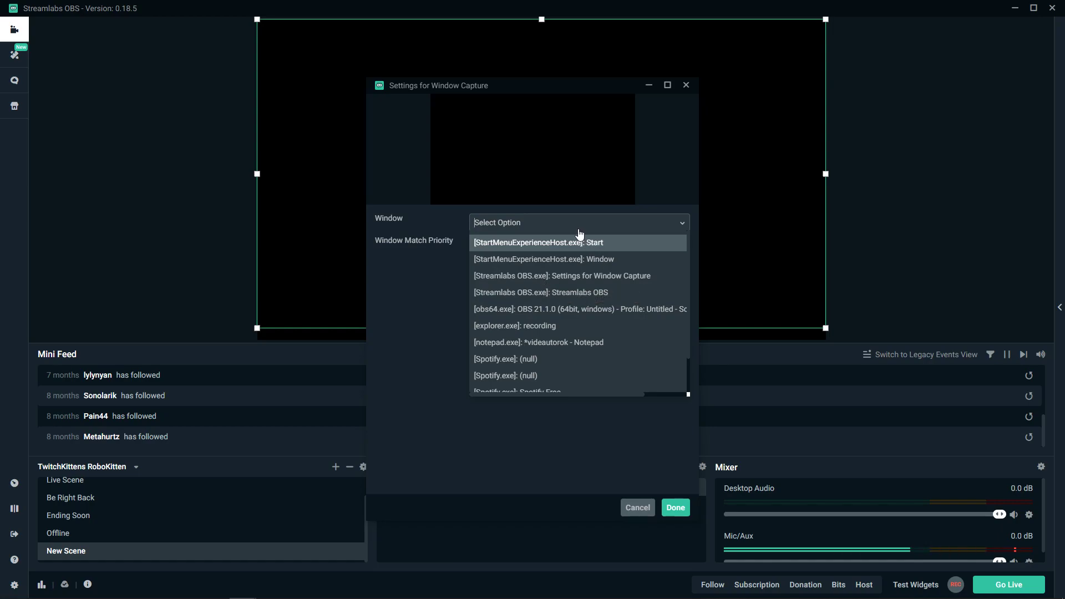
left_click(537, 242)
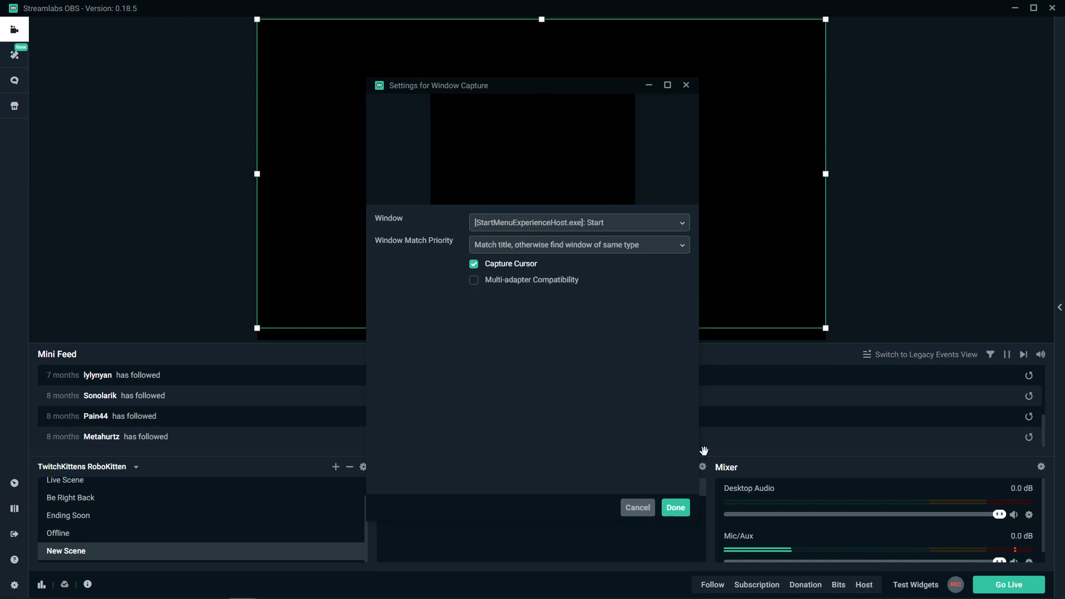
mouse_move(747, 485)
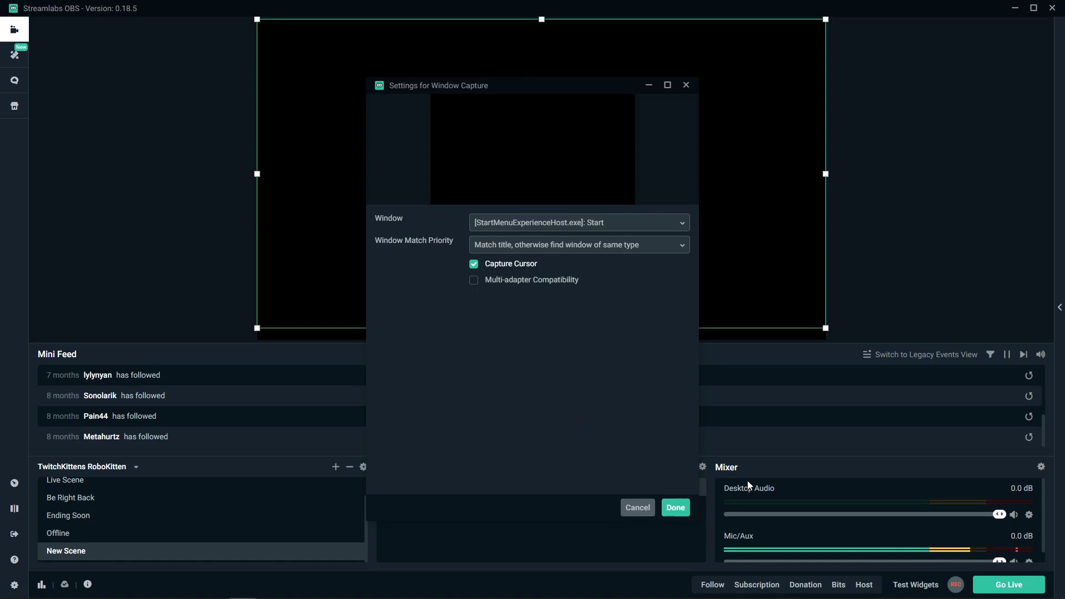
Confirm the Window Capture settings so it lists above Game Capture.
left_click(674, 508)
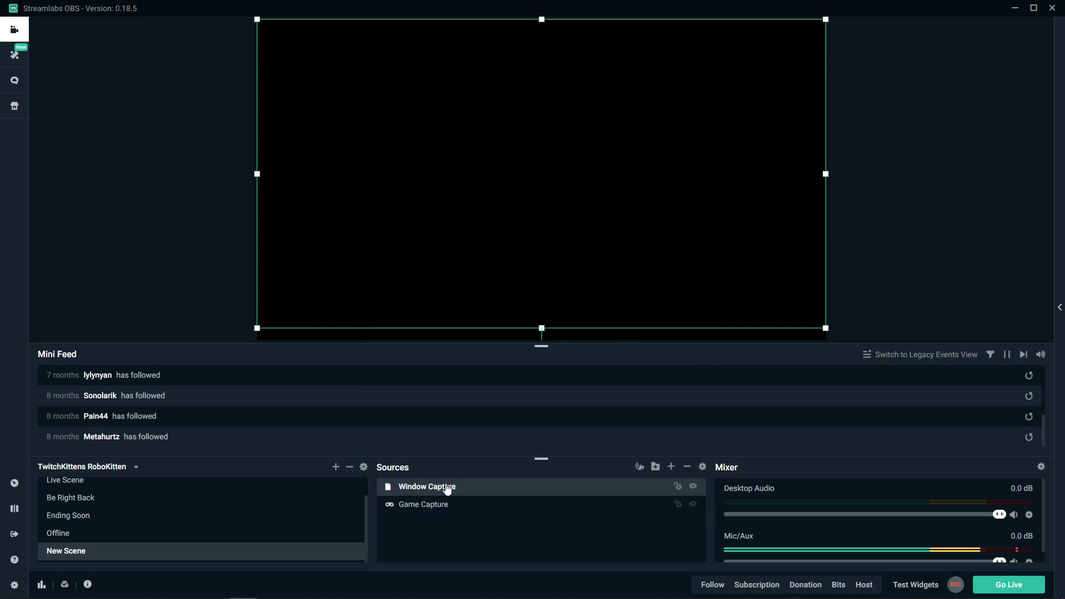
mouse_move(484, 496)
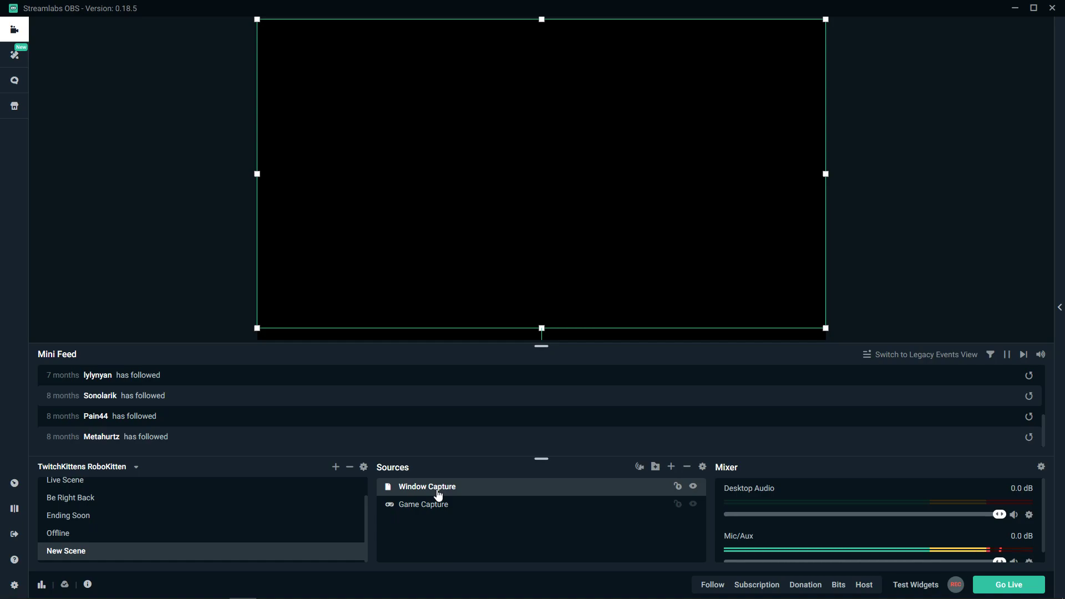
mouse_move(51, 587)
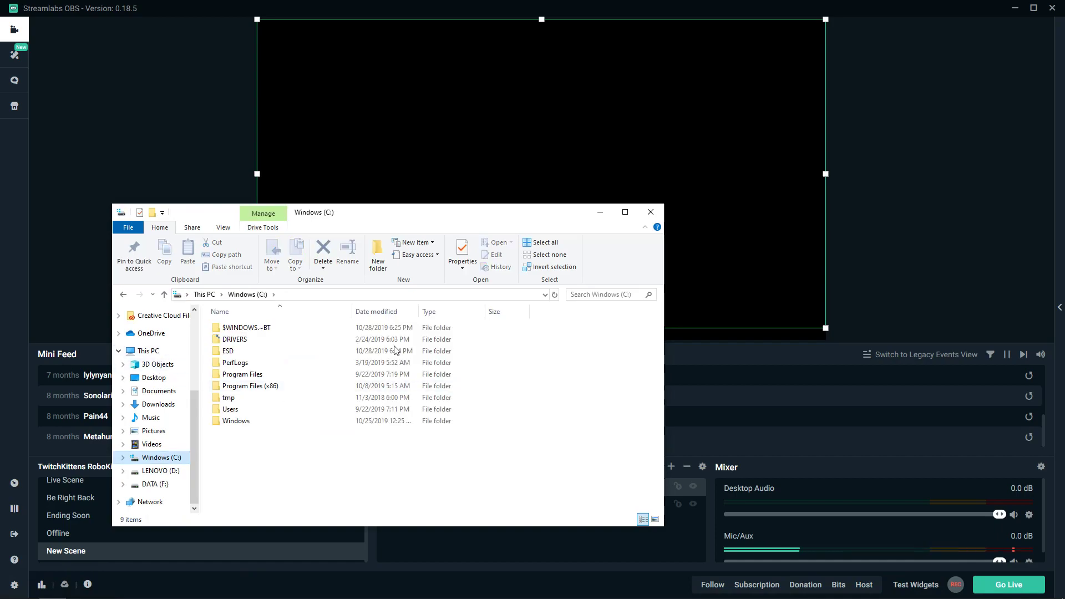
Browse File Explorer to This PC's DATA (F:) drive, then return to Streamlabs OBS.
left_click(147, 351)
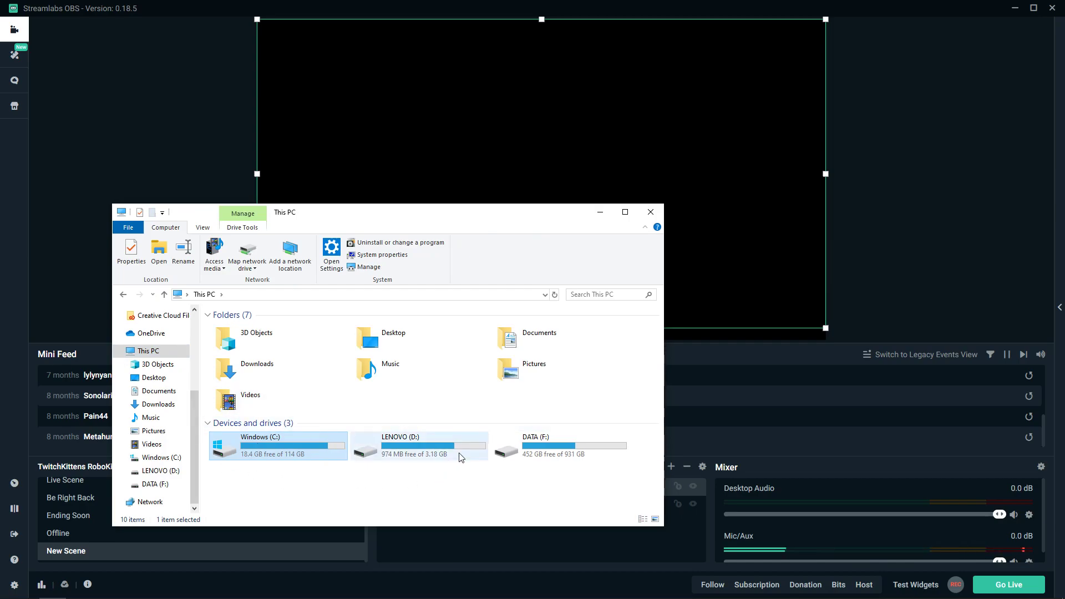
left_click(557, 445)
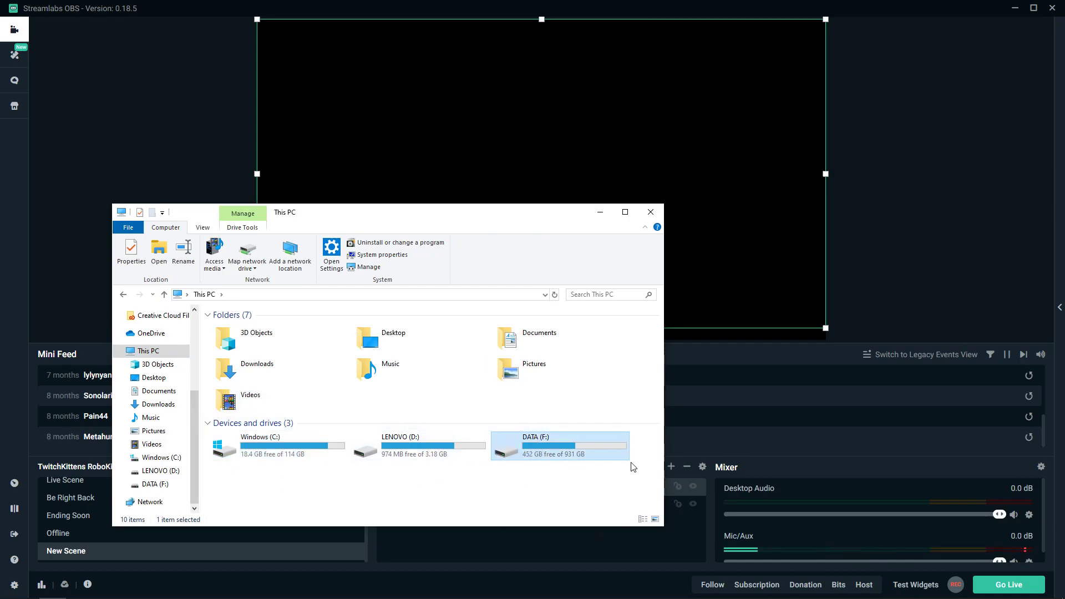
mouse_move(621, 435)
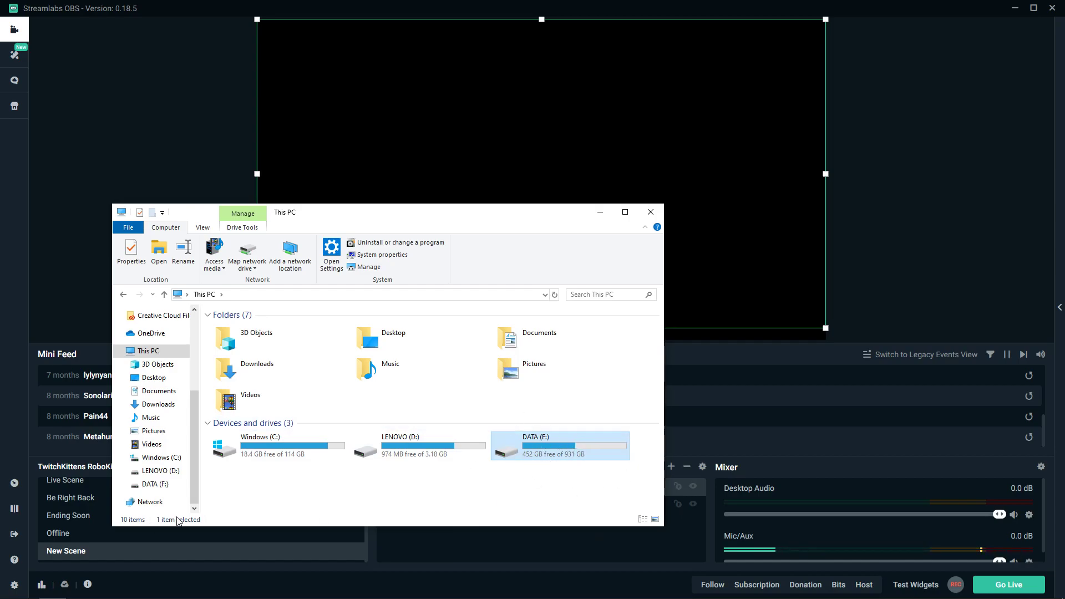
left_click(649, 212)
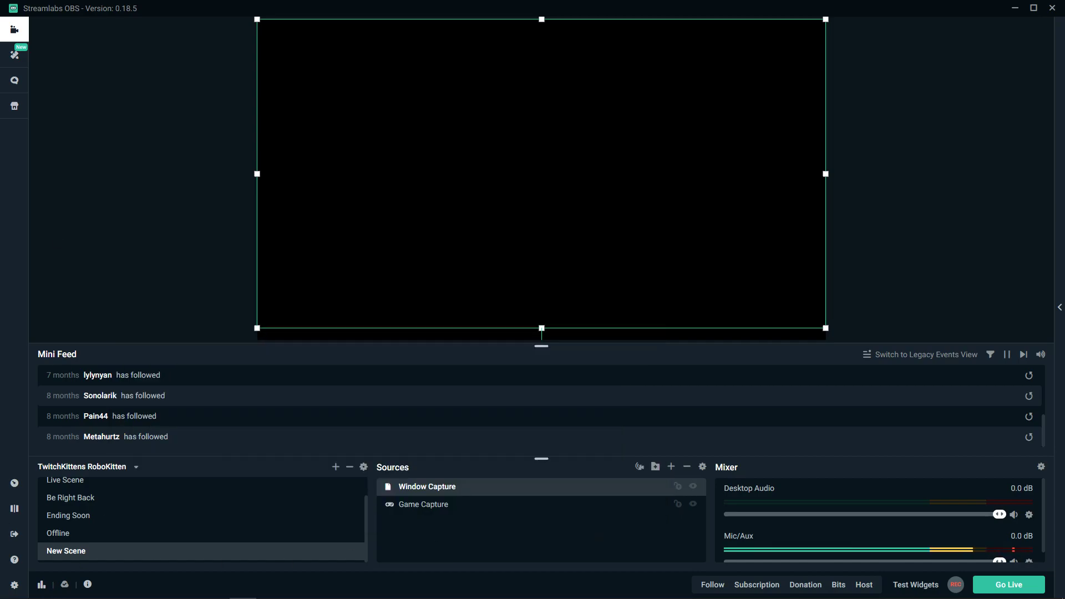